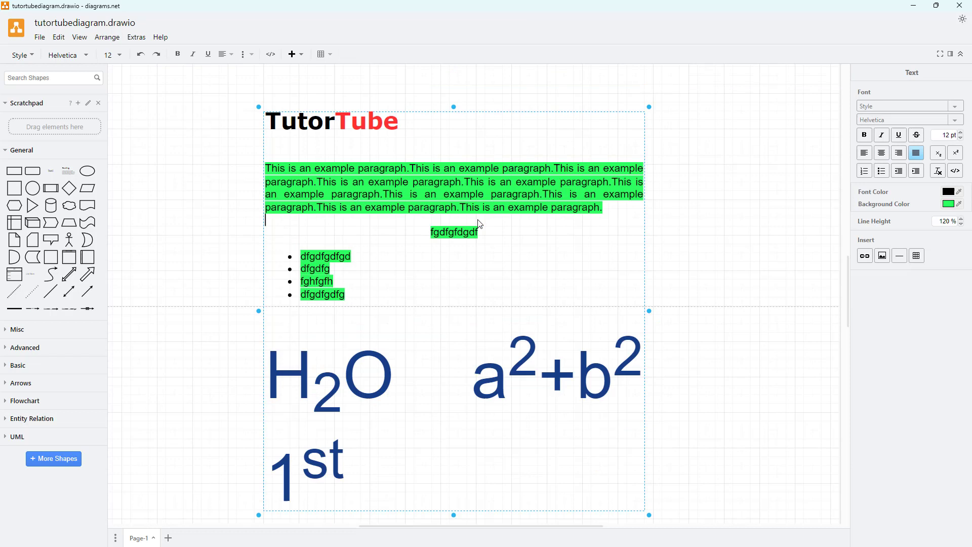
{"action": "mouse_move", "coordinate": [489, 243]}
{"action": "type", "text": "www"}
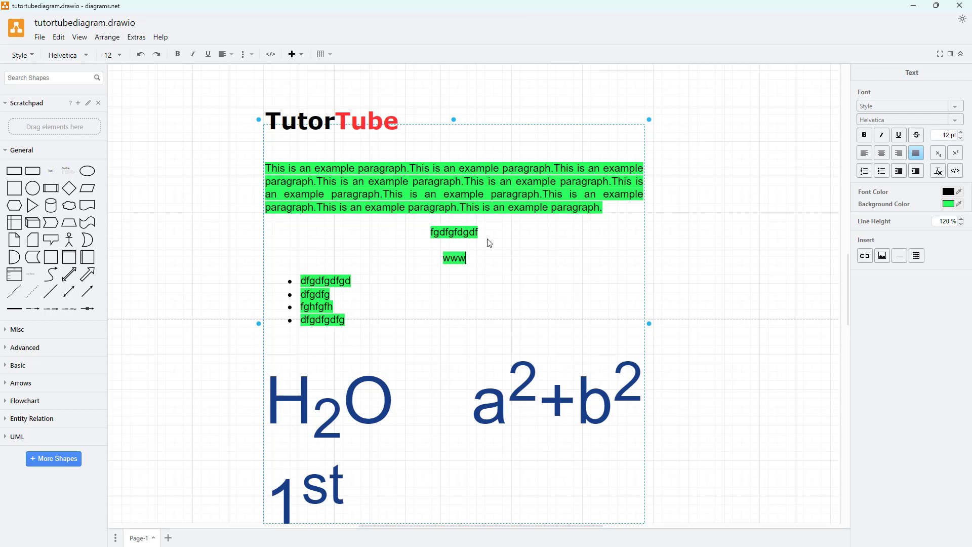
{"action": "type", "text": ".youtube.com"}
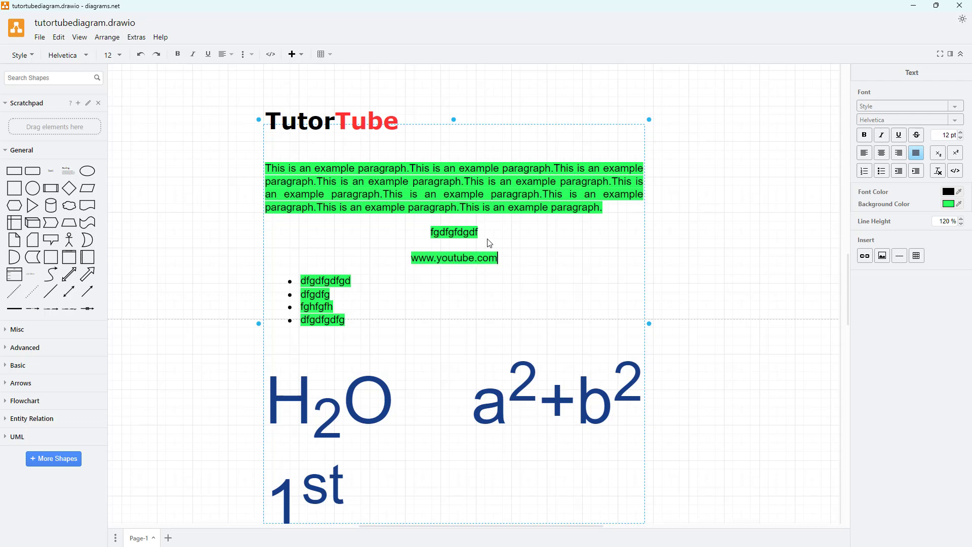
{"action": "type", "text": "/tutortube"}
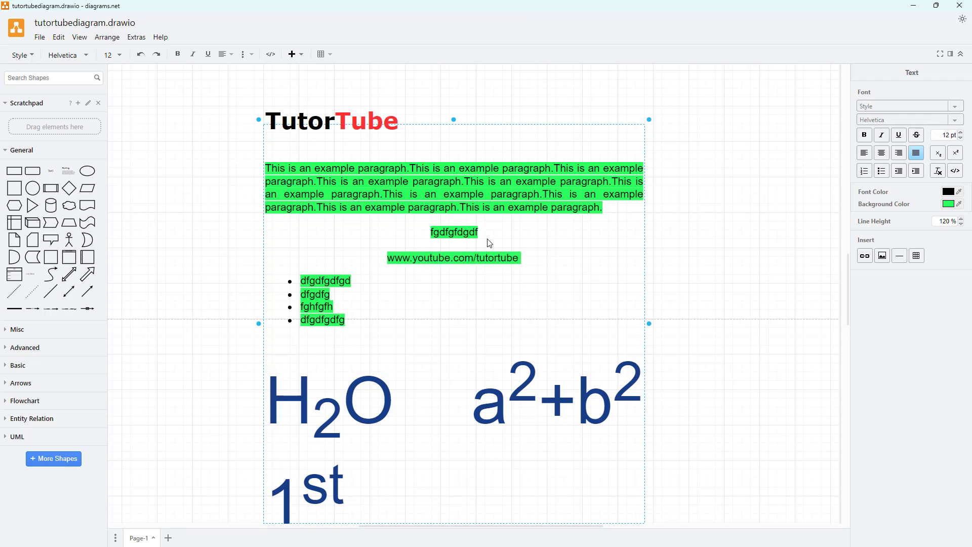
{"action": "double_click", "coordinate": [461, 257]}
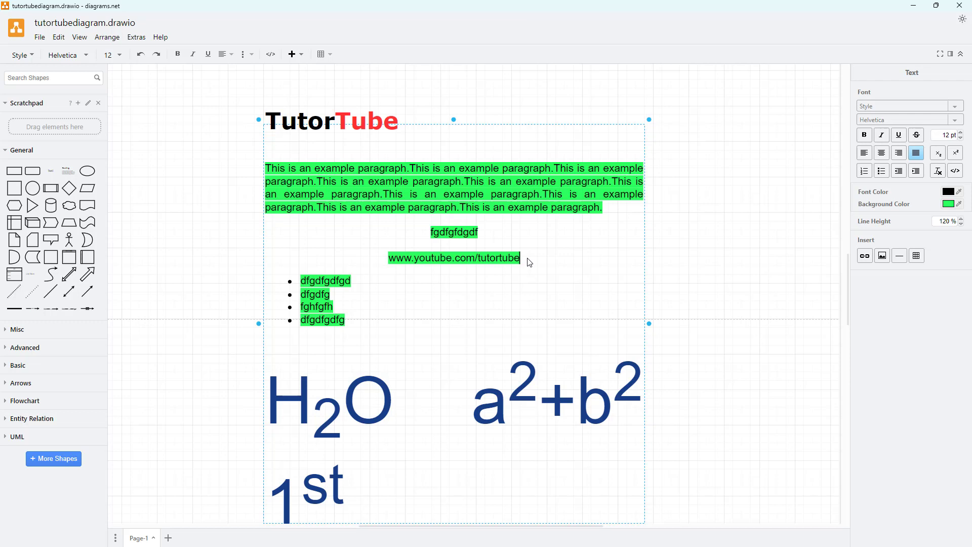
{"action": "double_click", "coordinate": [454, 257]}
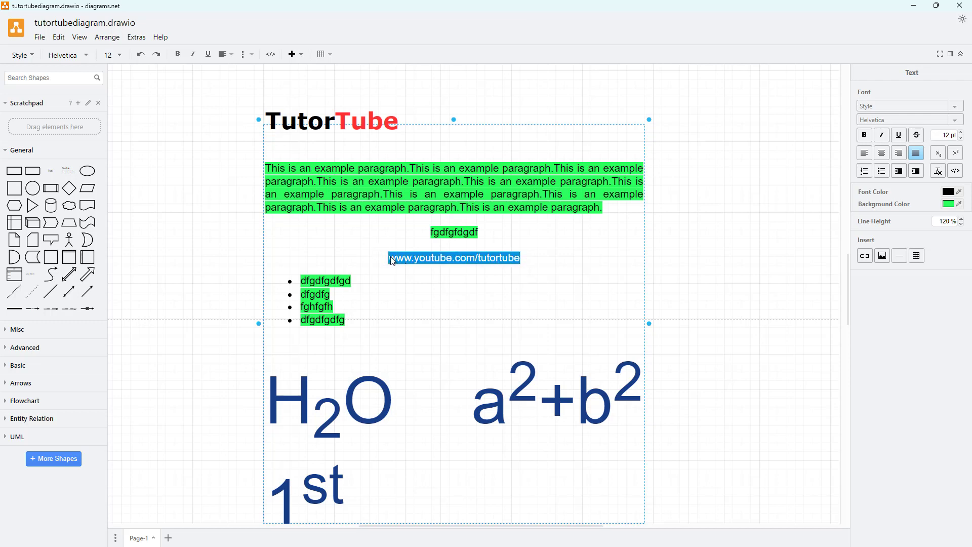
{"action": "left_click", "coordinate": [503, 258]}
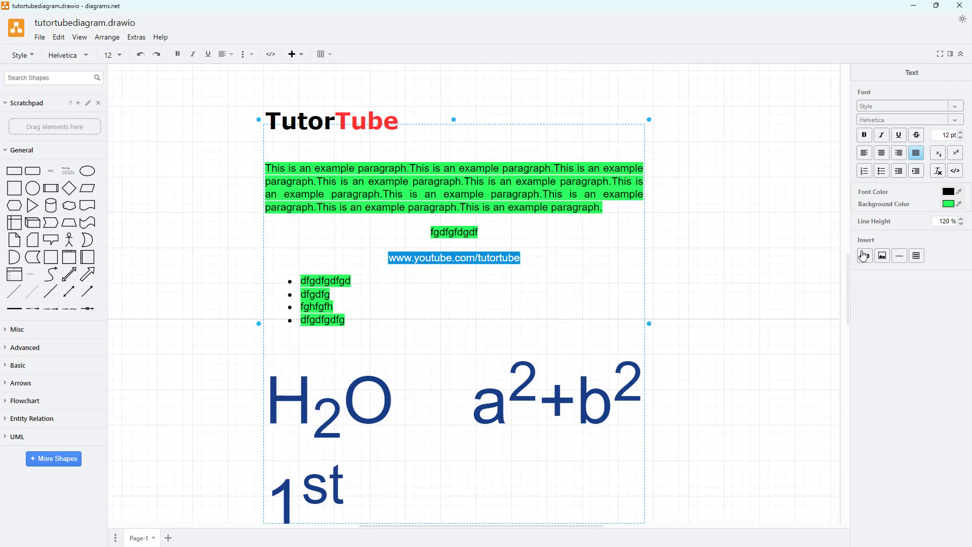
{"action": "mouse_move", "coordinate": [864, 255]}
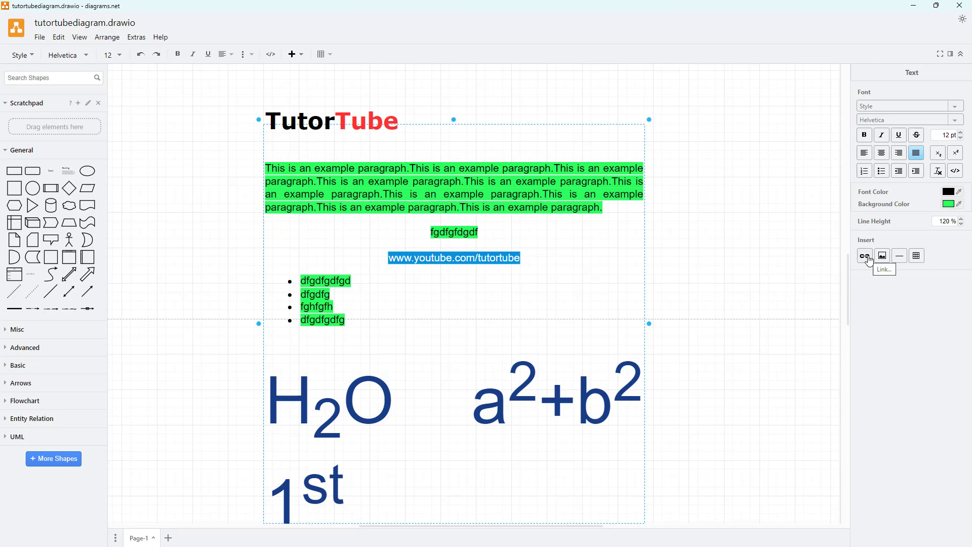
{"action": "left_click", "coordinate": [863, 256]}
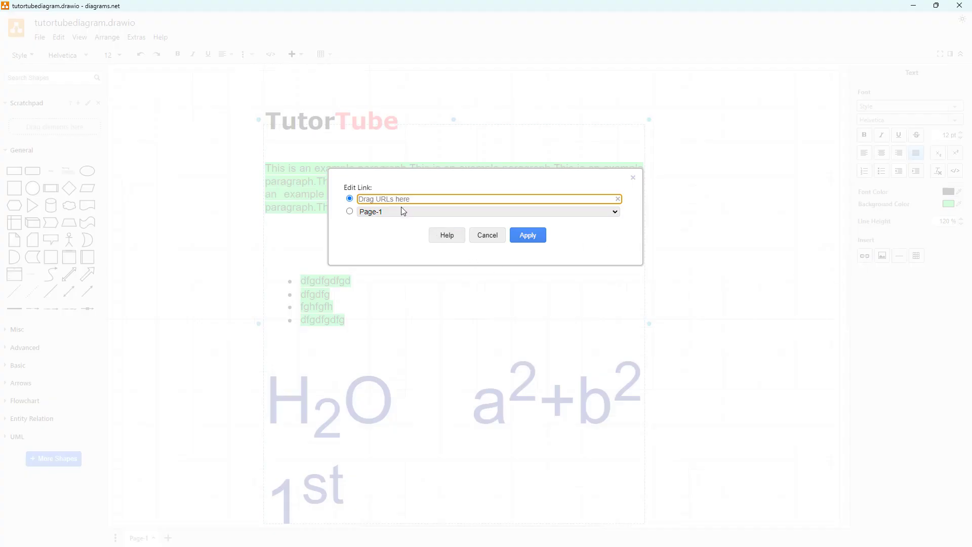
{"action": "left_click", "coordinate": [350, 211]}
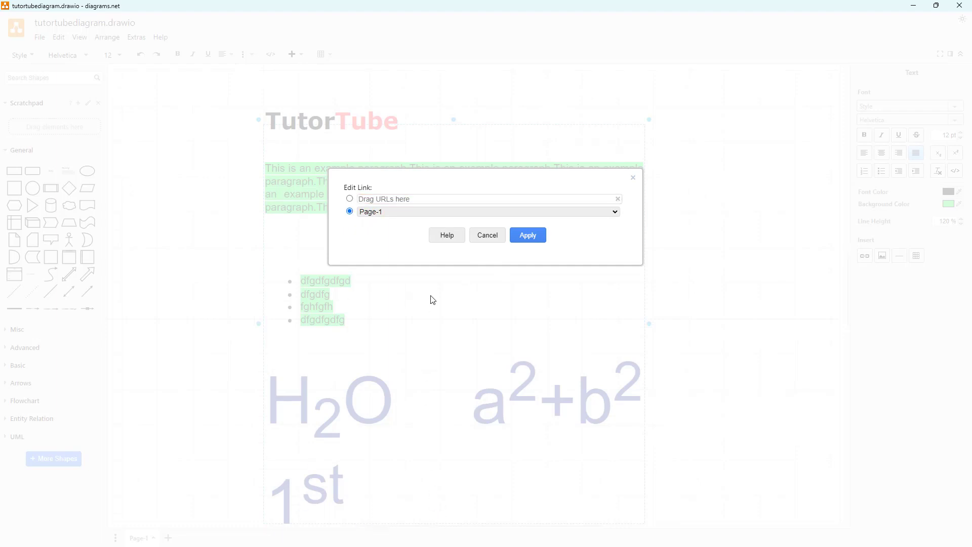
{"action": "mouse_move", "coordinate": [408, 218]}
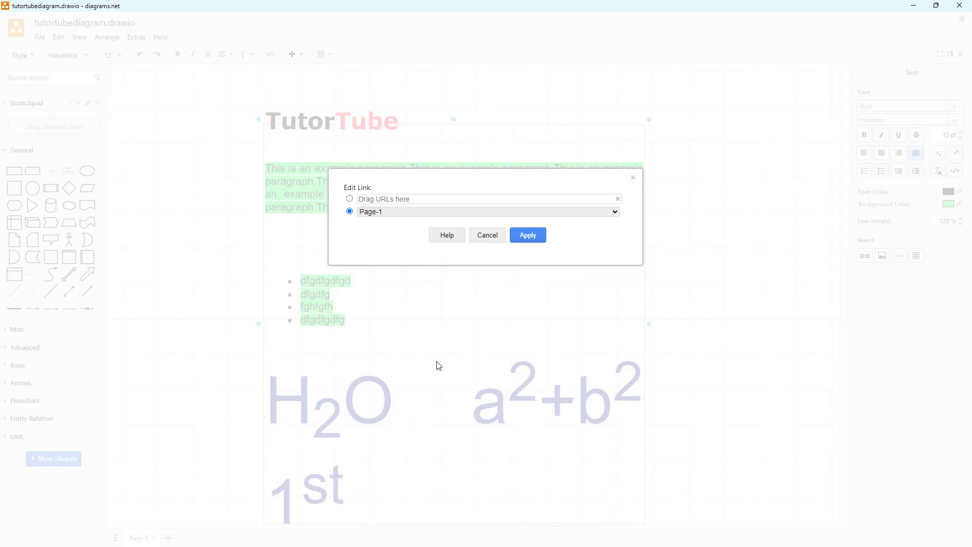
{"action": "left_click", "coordinate": [349, 199]}
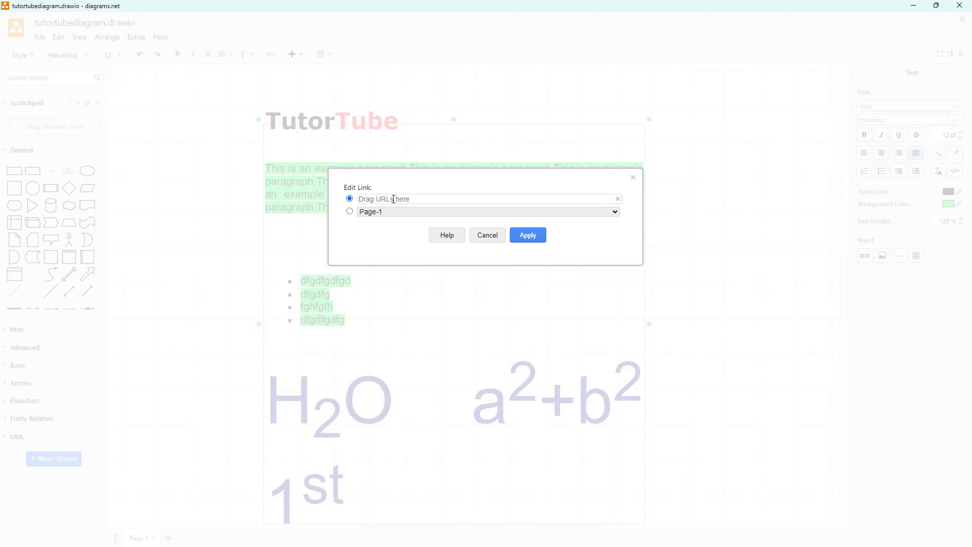
{"action": "left_click", "coordinate": [486, 199]}
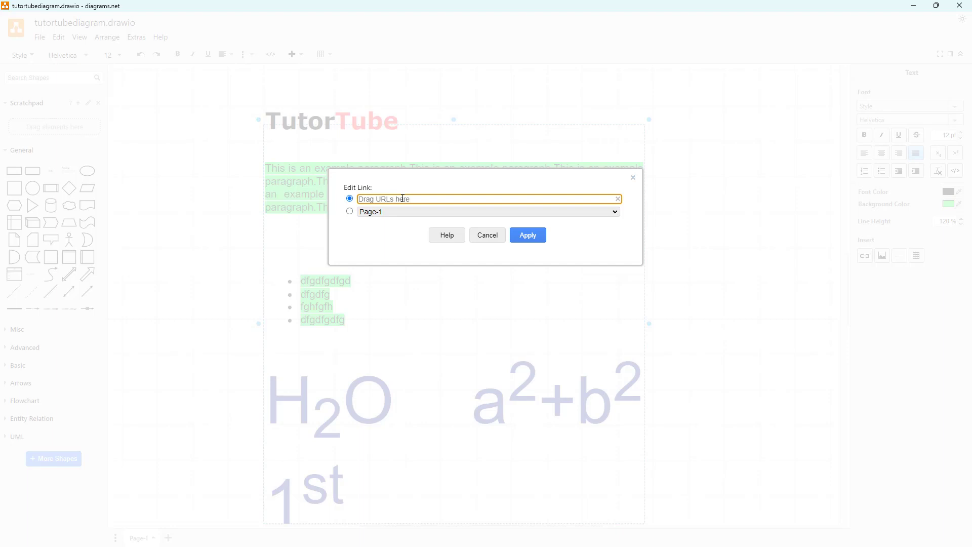
{"action": "type", "text": "www.yout"}
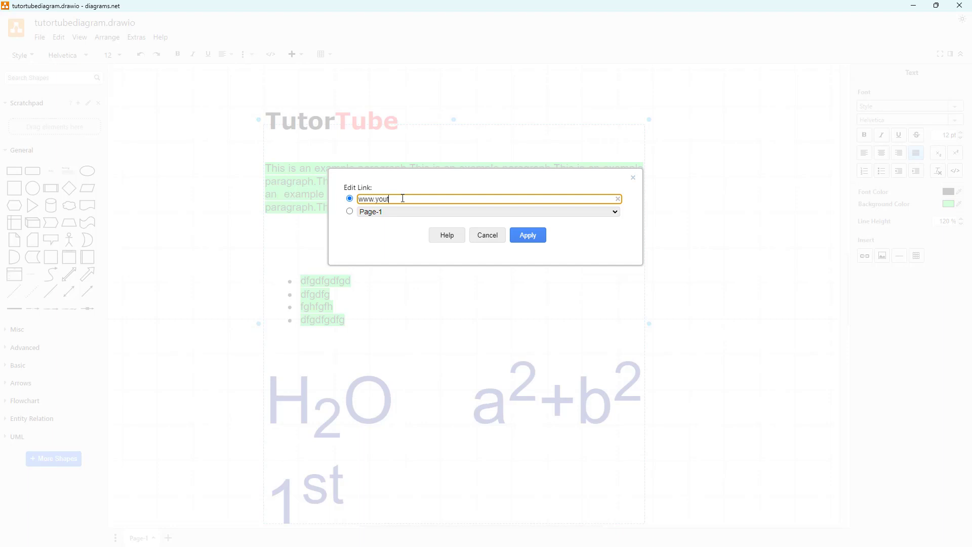
{"action": "type", "text": "ube"}
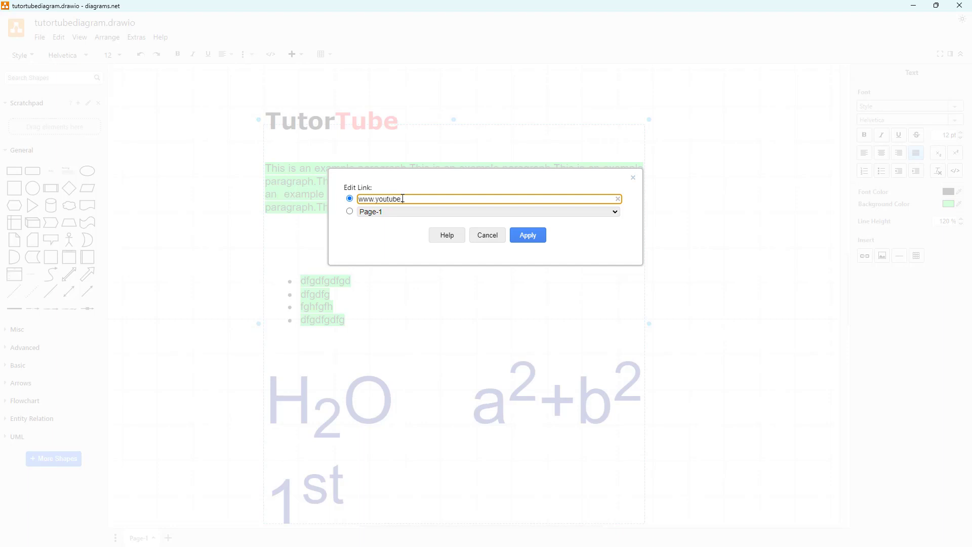
{"action": "type", "text": ".com.tutor"}
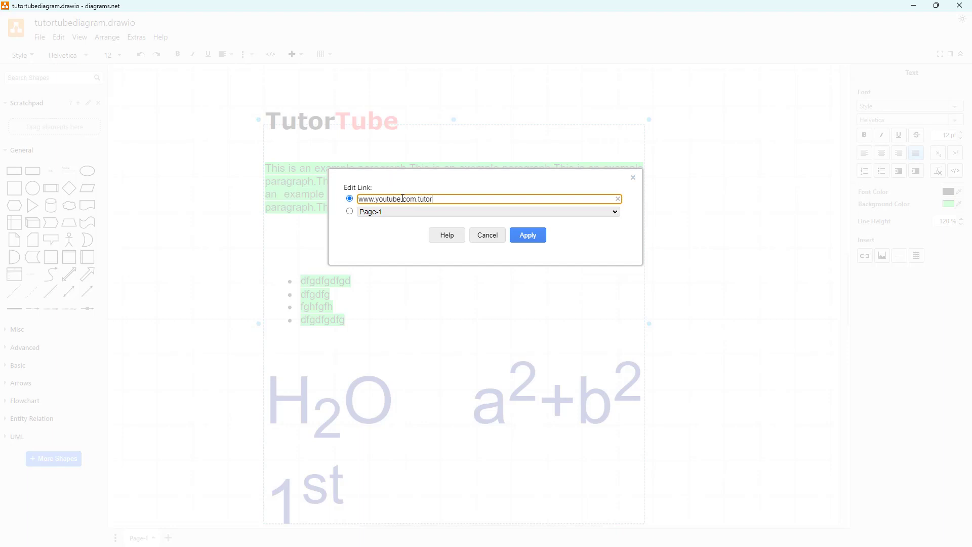
{"action": "left_click", "coordinate": [527, 234]}
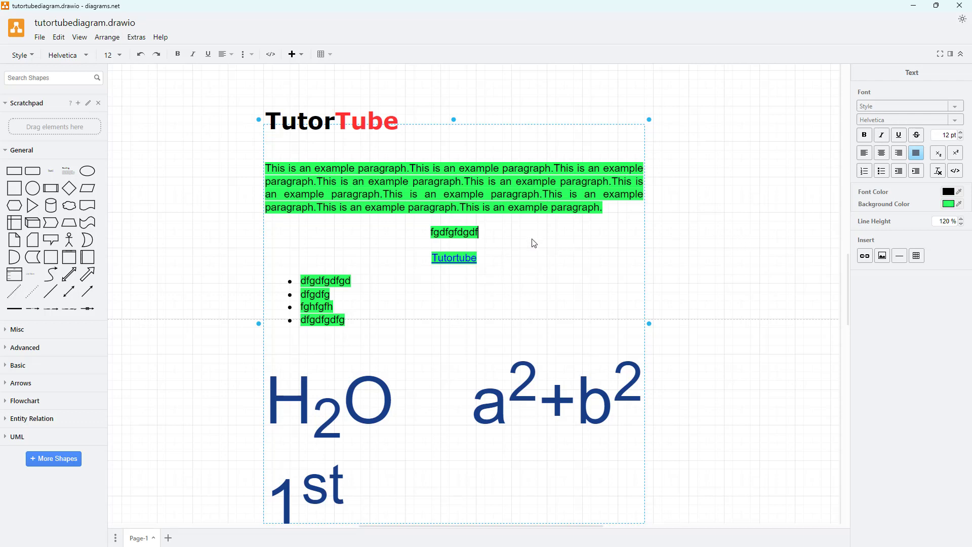
Scroll down the text block below the Tutortube link line
{"action": "scroll", "scroll_direction": "down", "scroll_amount": 3}
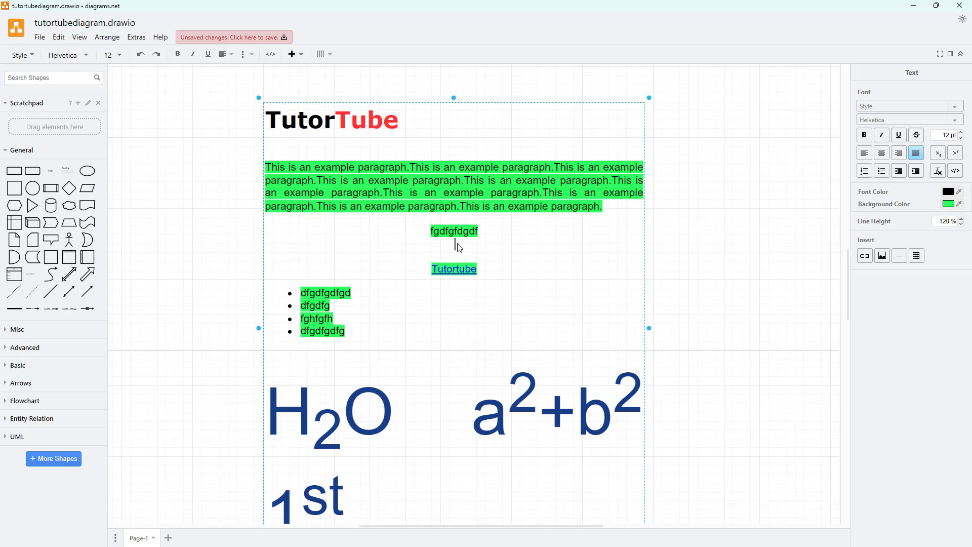
{"action": "mouse_move", "coordinate": [940, 257]}
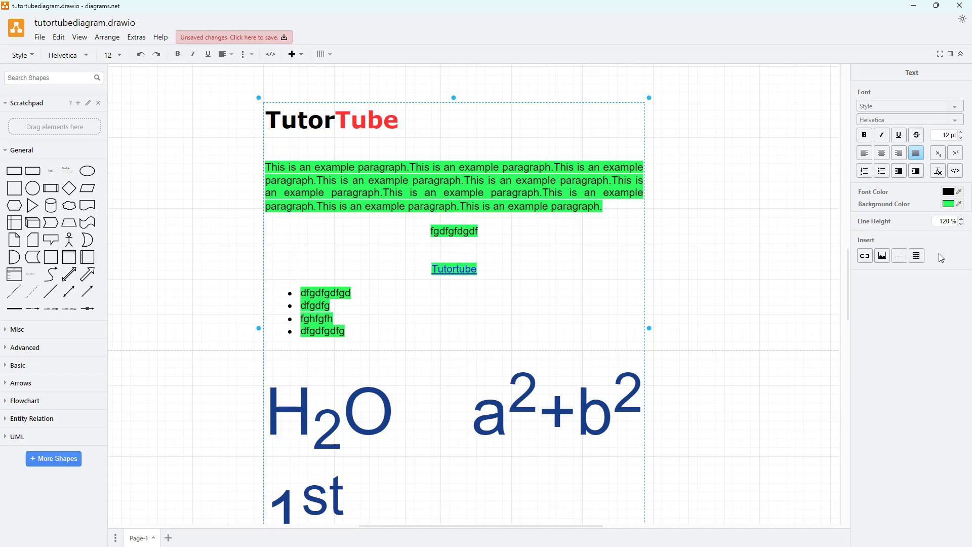
{"action": "mouse_move", "coordinate": [900, 256]}
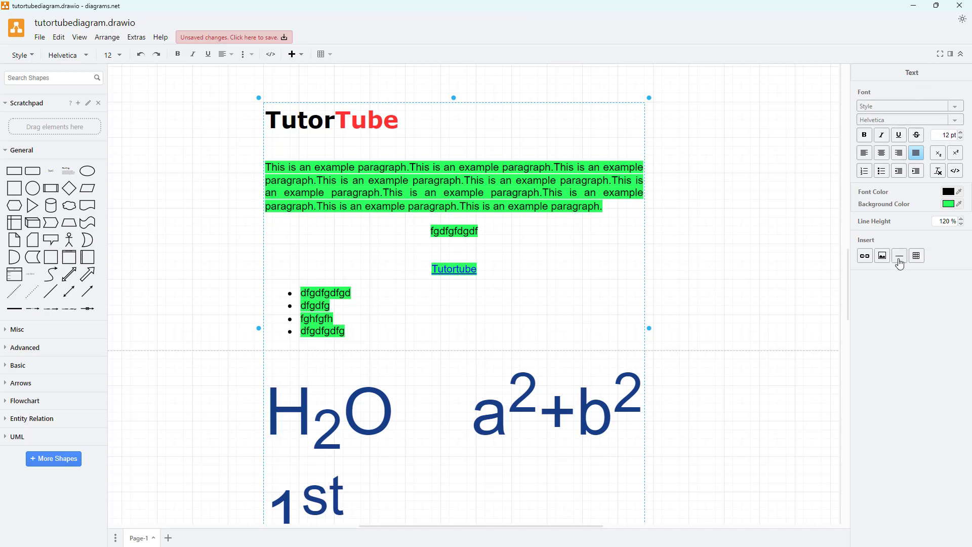
{"action": "mouse_move", "coordinate": [898, 255]}
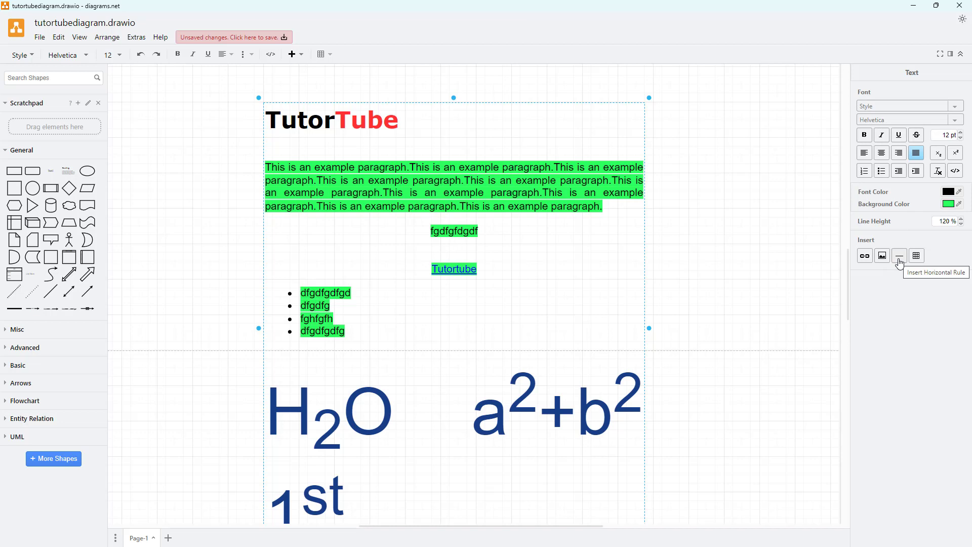
Insert a horizontal rule dividing the sections and save the diagram
{"action": "left_click", "coordinate": [898, 255]}
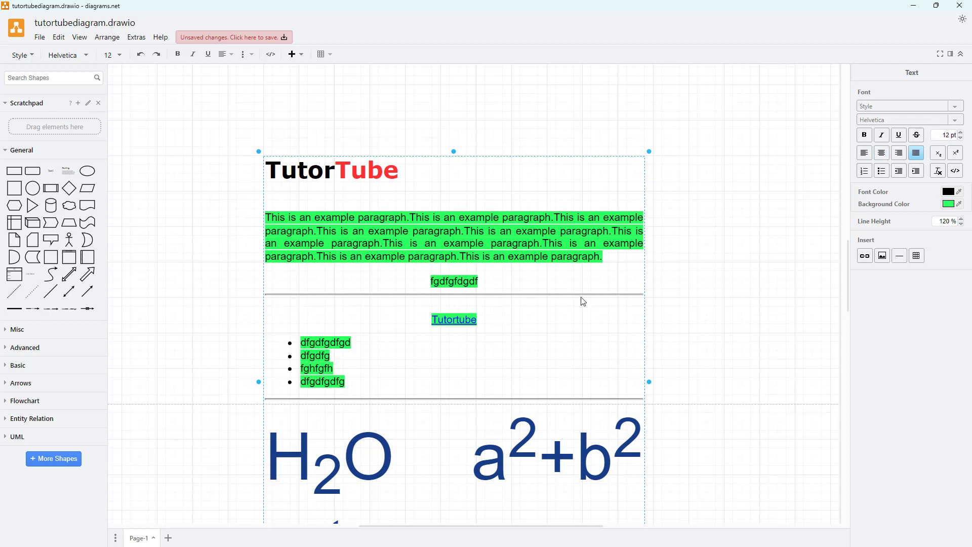
{"action": "mouse_move", "coordinate": [547, 306]}
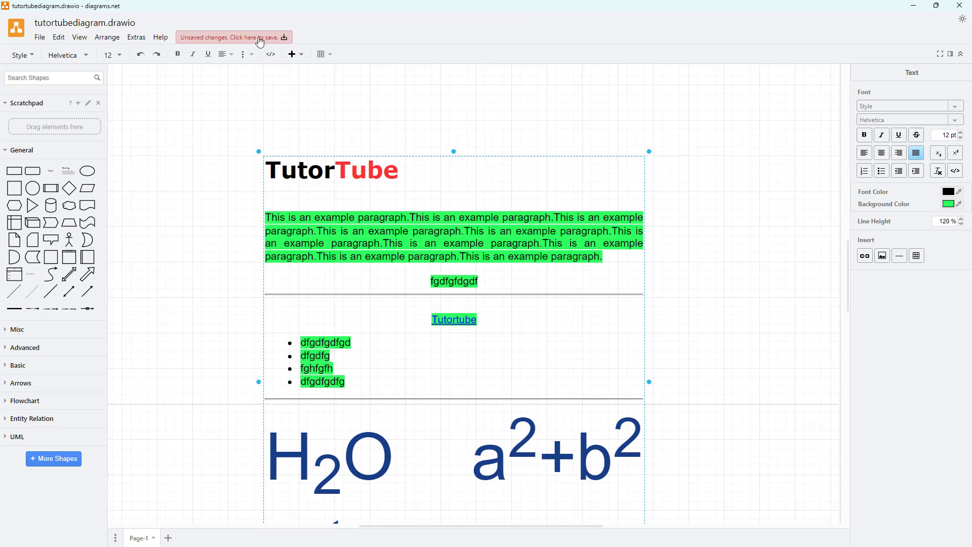
{"action": "left_click", "coordinate": [232, 37]}
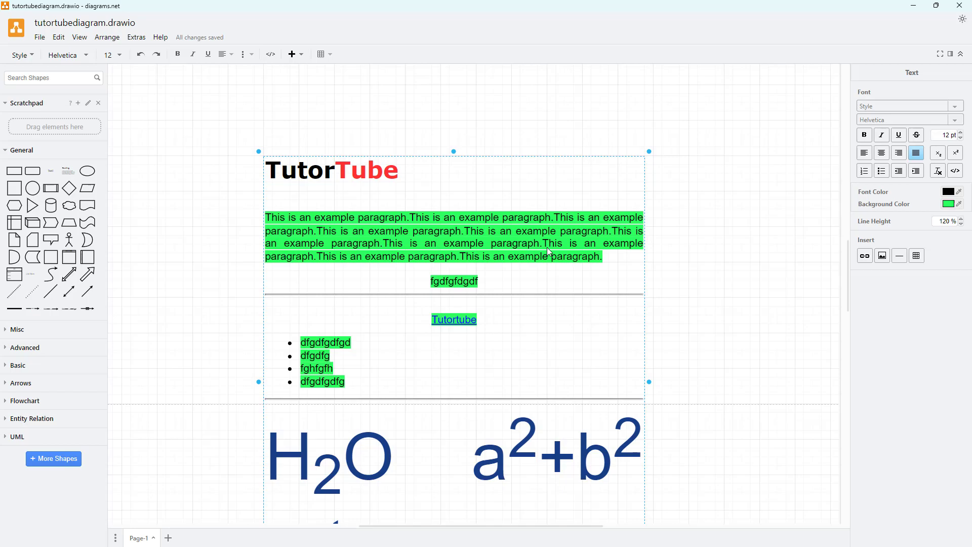